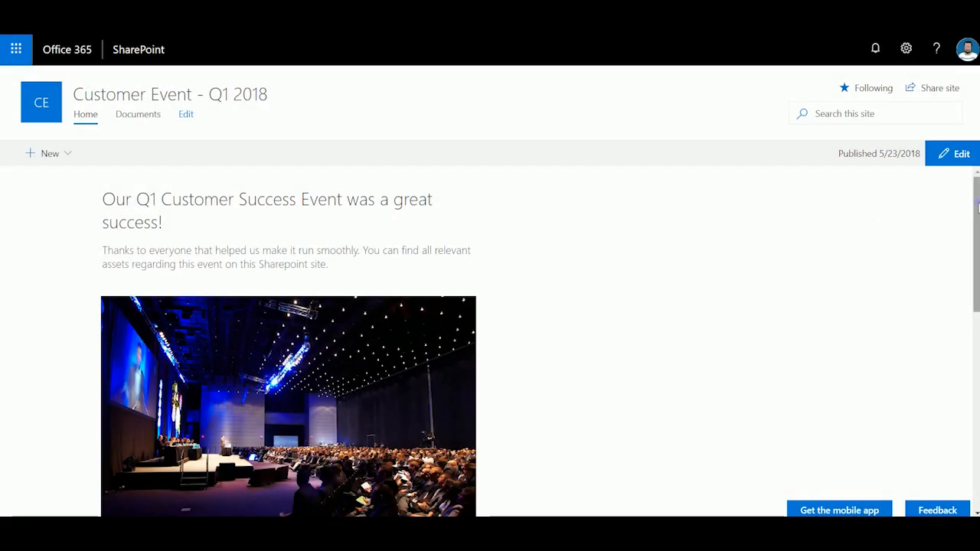
Step: Post the attendee JSON to render the Paris points map and copy its iframe embed code
scroll(down, 3)
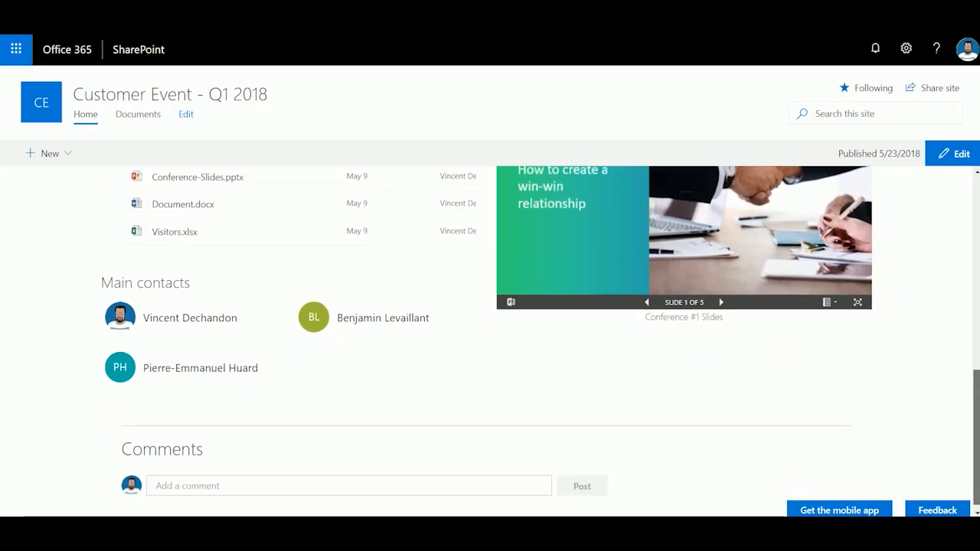
scroll(up, 3)
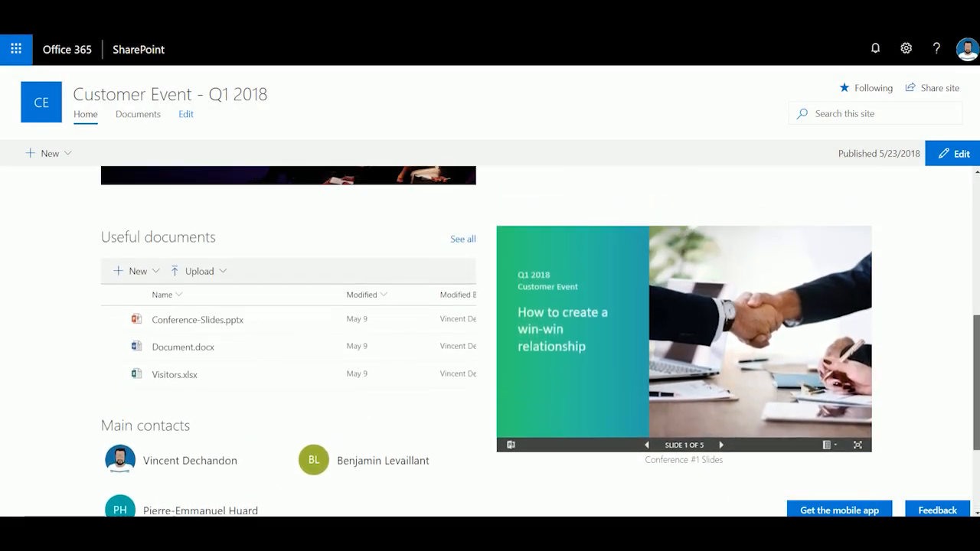
scroll(up, 3)
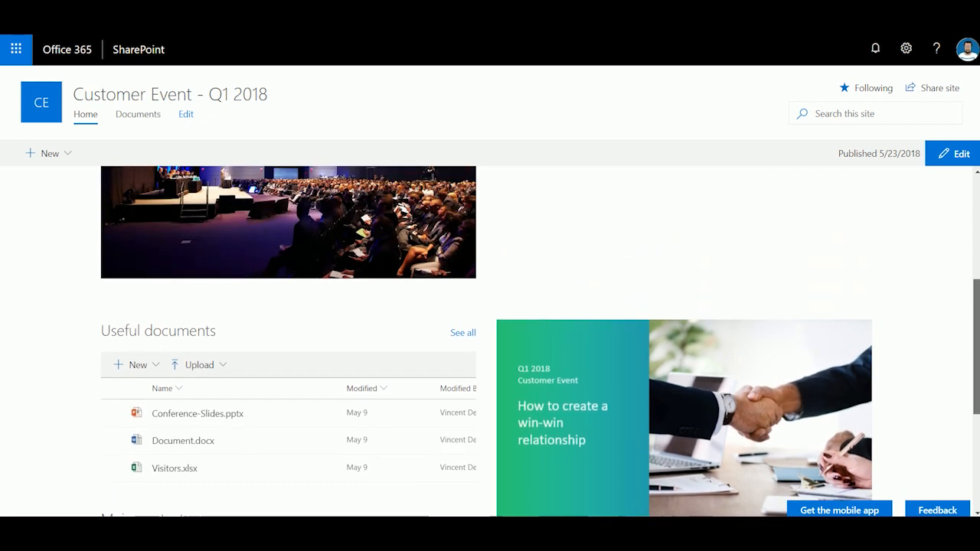
scroll(up, 3)
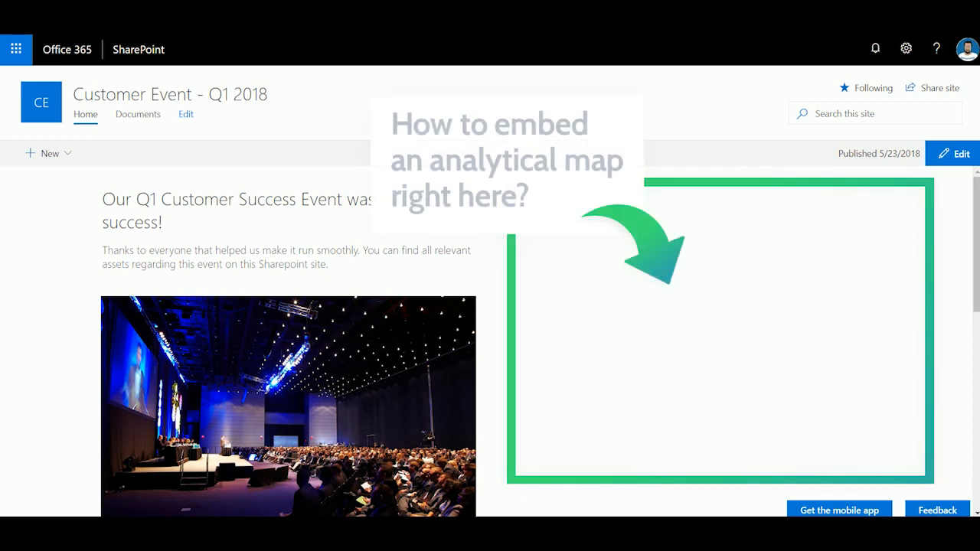
mouse_move(852, 490)
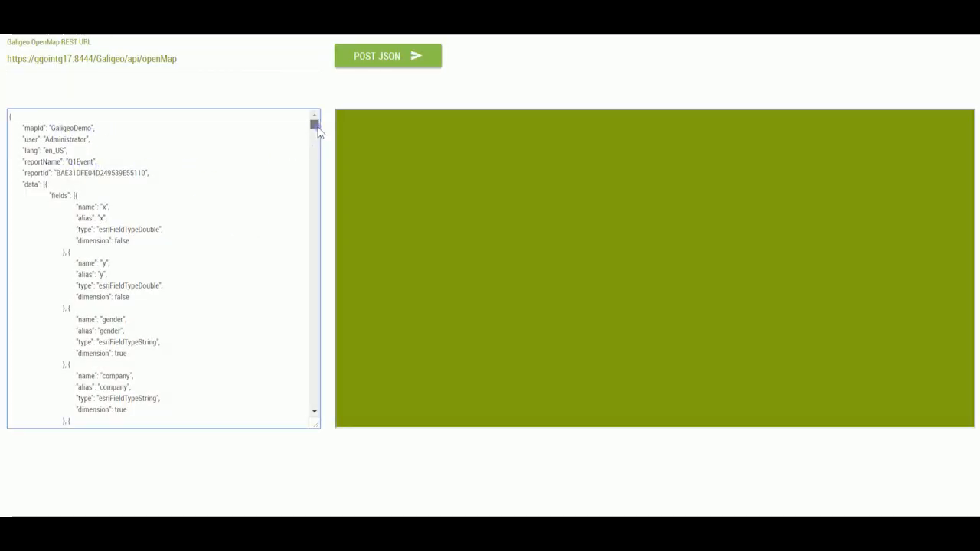
scroll(down, 3)
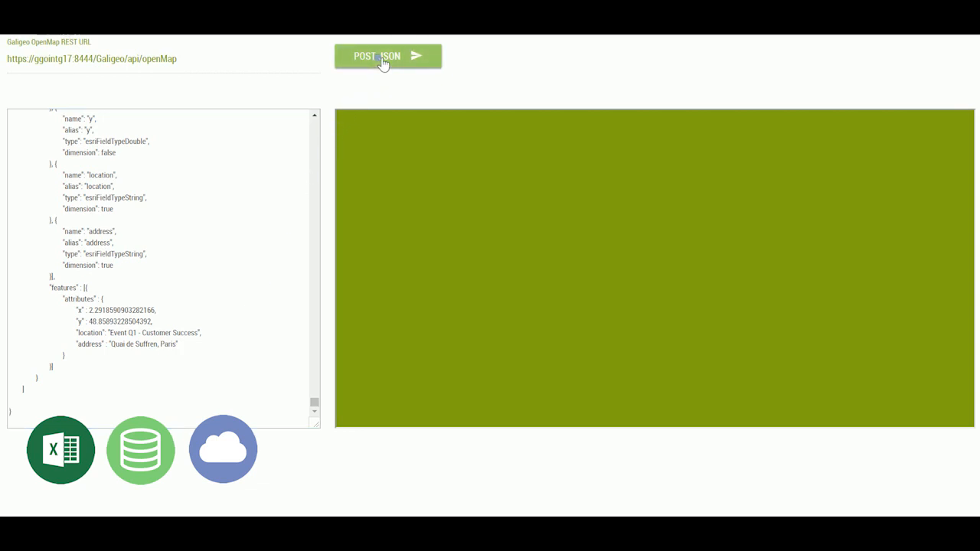
click(386, 55)
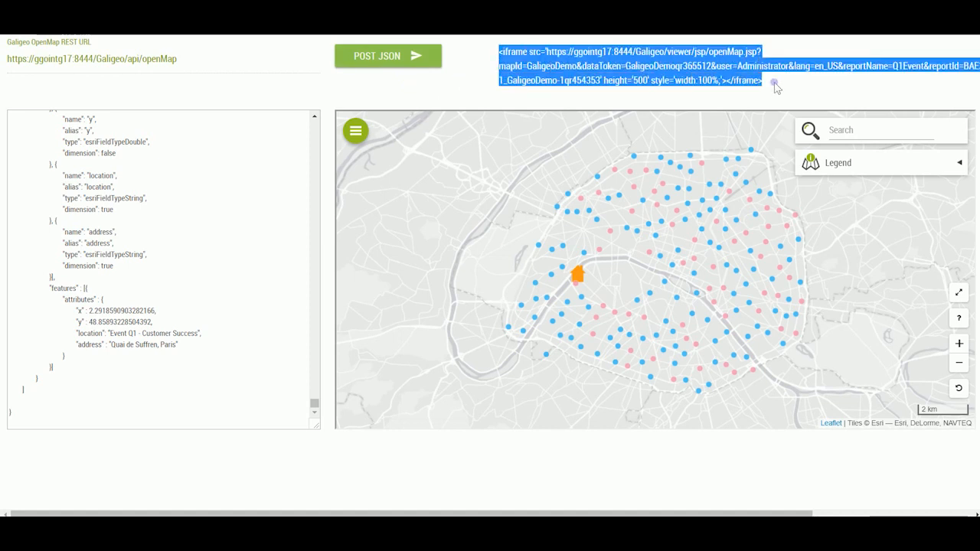
right_click(775, 82)
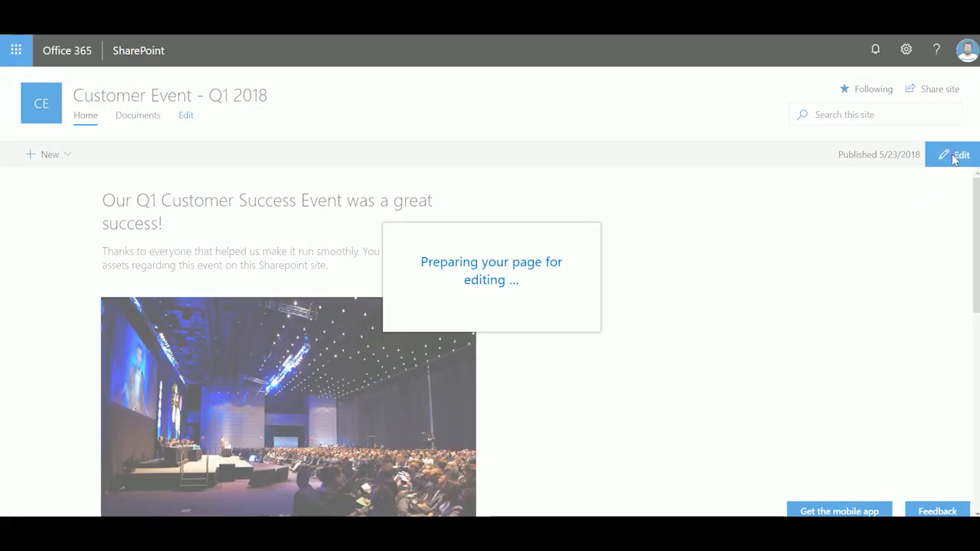
Step: Add an Embed web part in the right column and paste the map iframe code into it
click(952, 153)
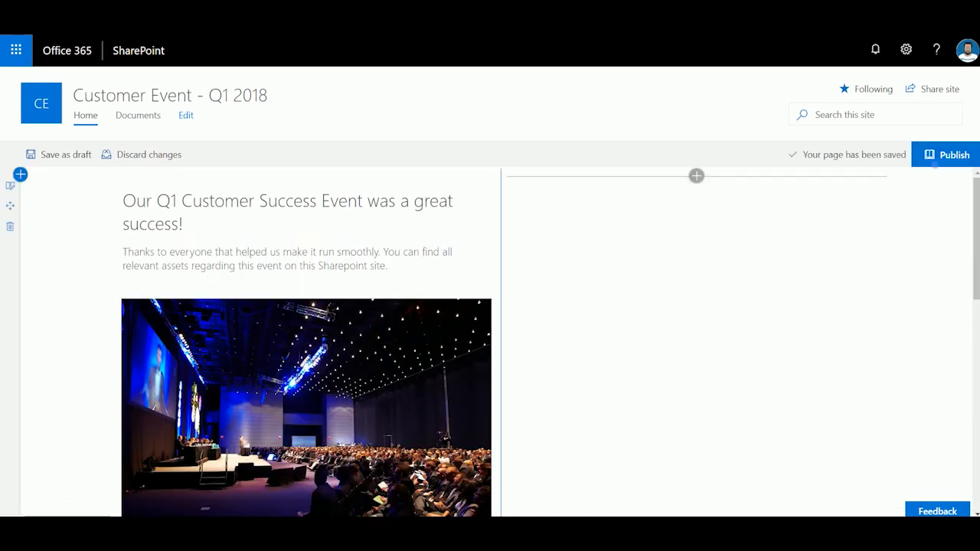
mouse_move(695, 176)
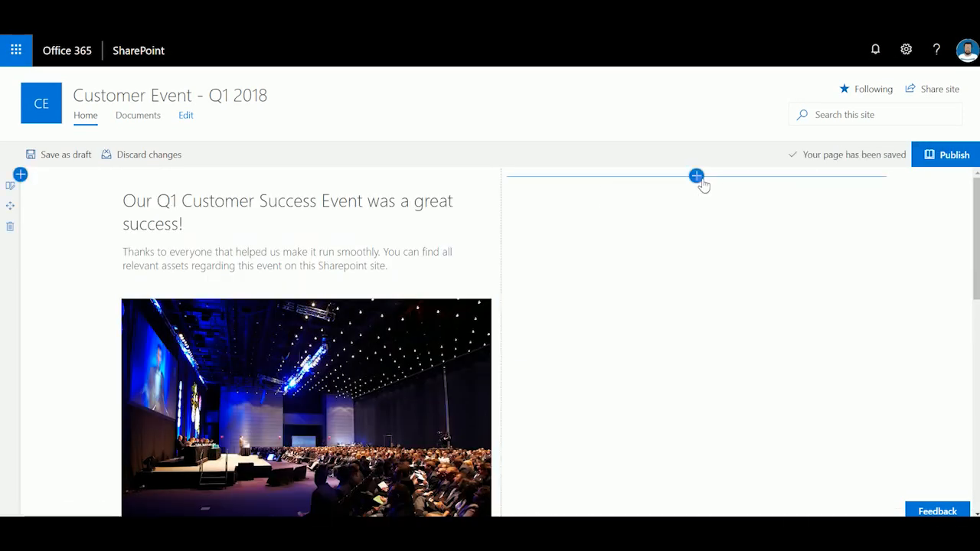
click(696, 176)
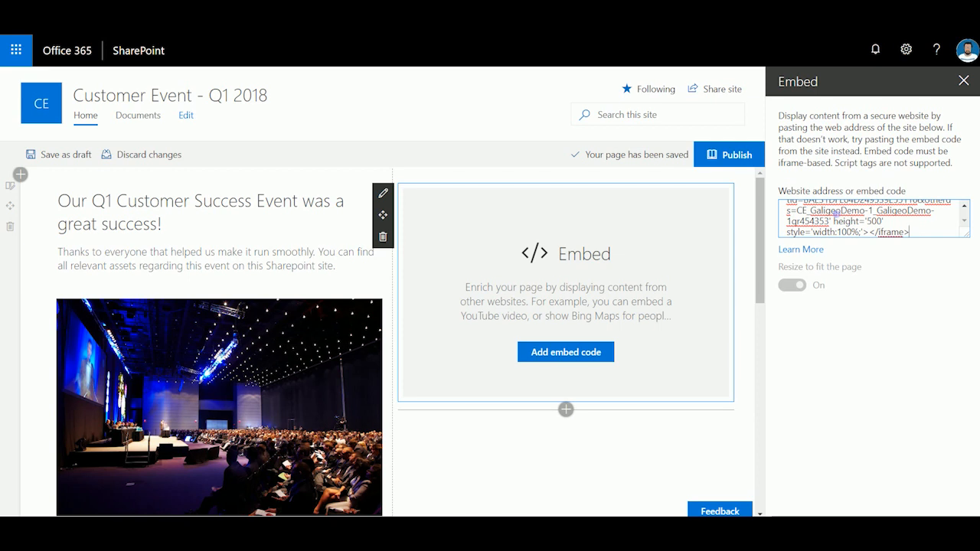
click(791, 285)
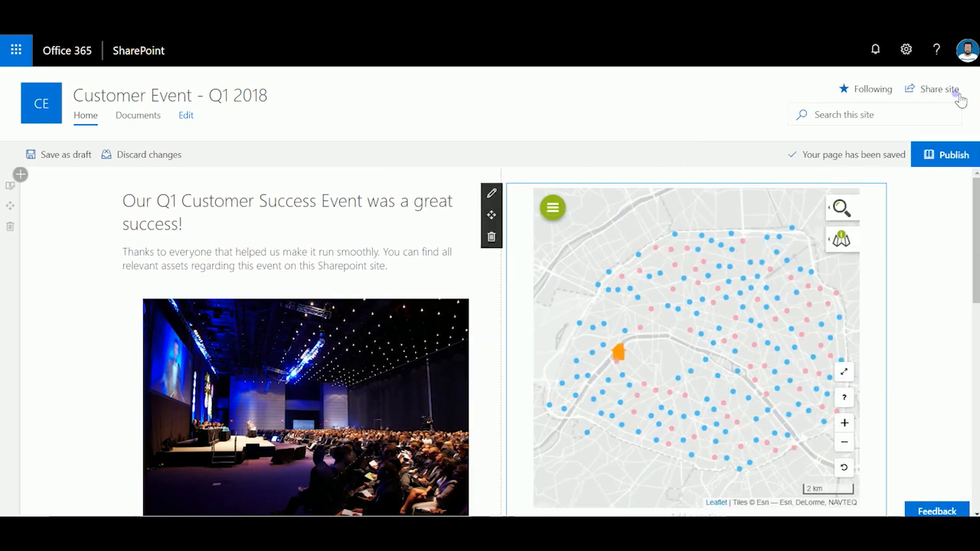
Step: Add the caption "Attendees Location - Click a point to see the details" under the map
scroll(down, 3)
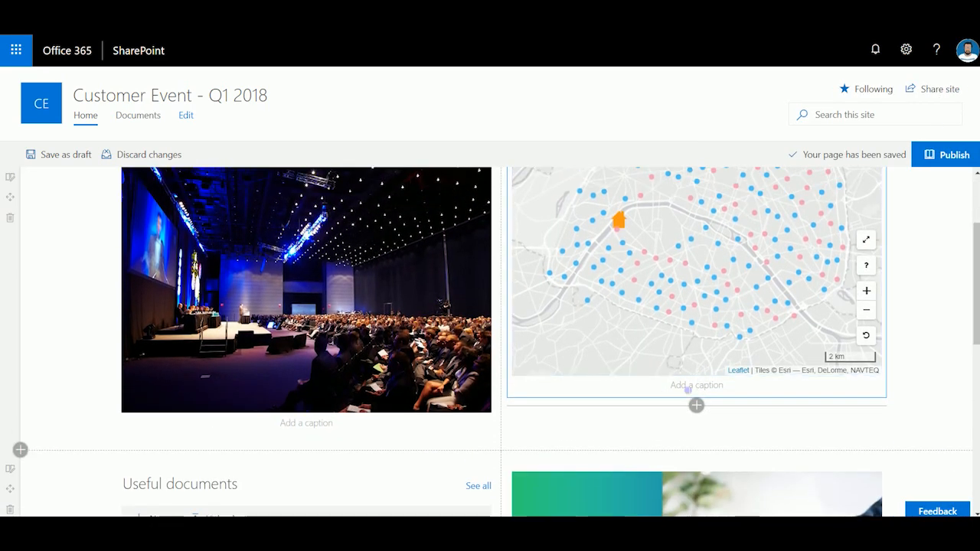
text(Attendees Location)
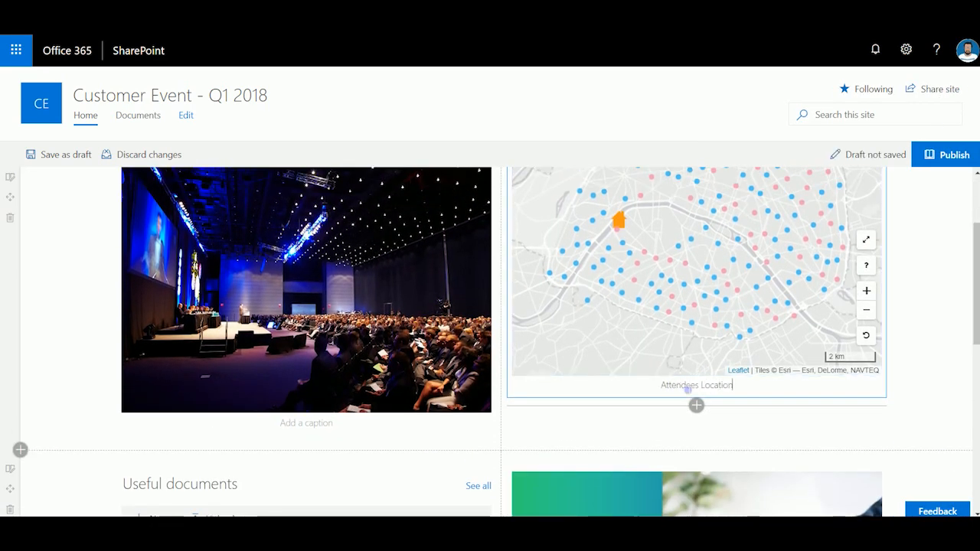
text(- Click a point to see the details)
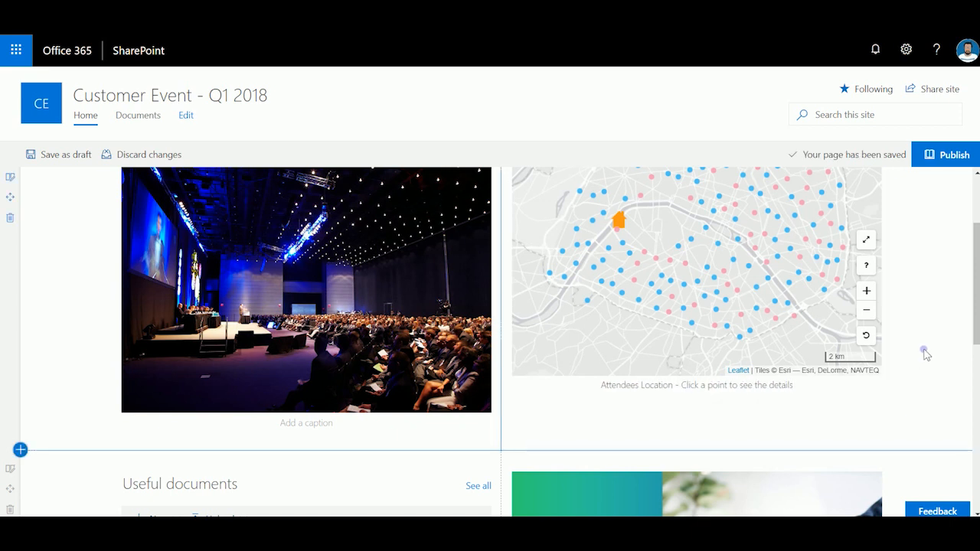
scroll(up, 3)
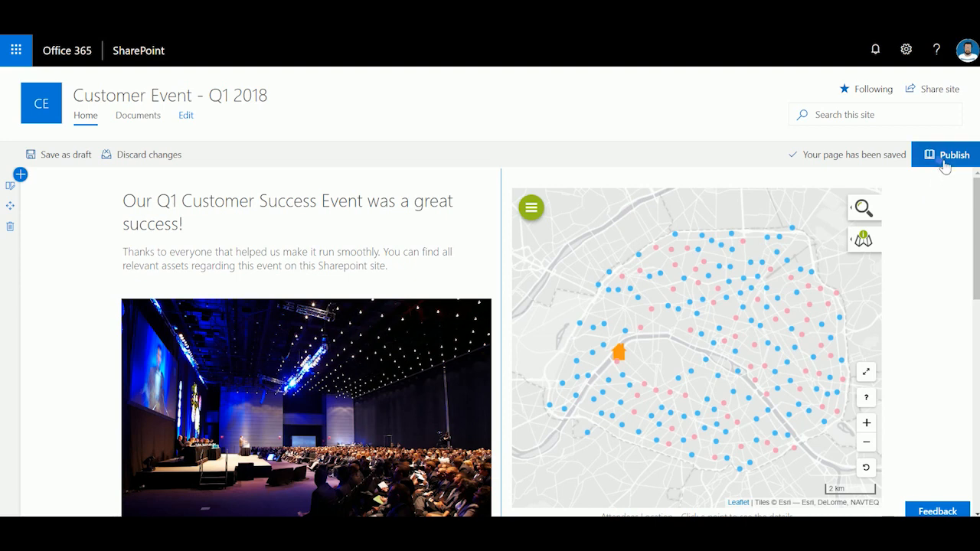
Step: Publish the edited event page and dismiss the Published confirmation
click(952, 153)
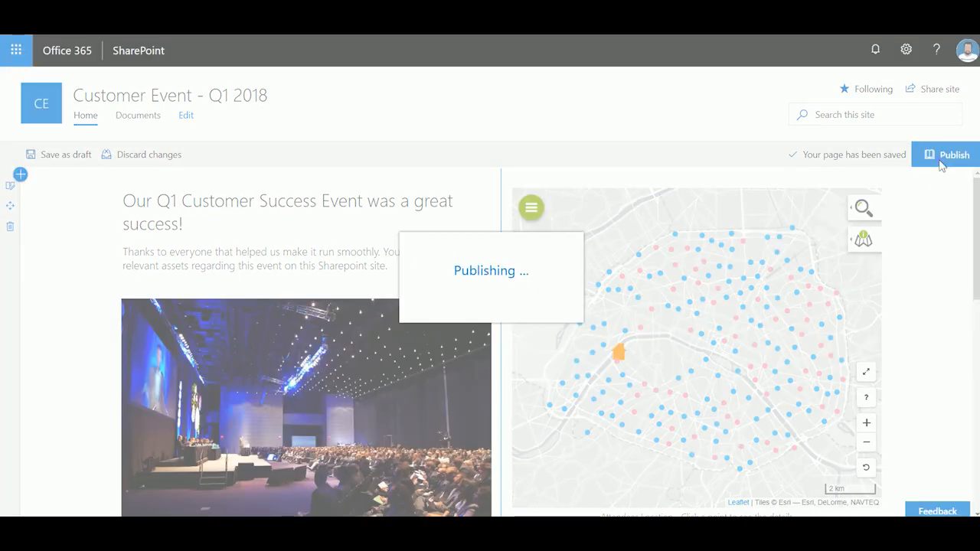
click(952, 153)
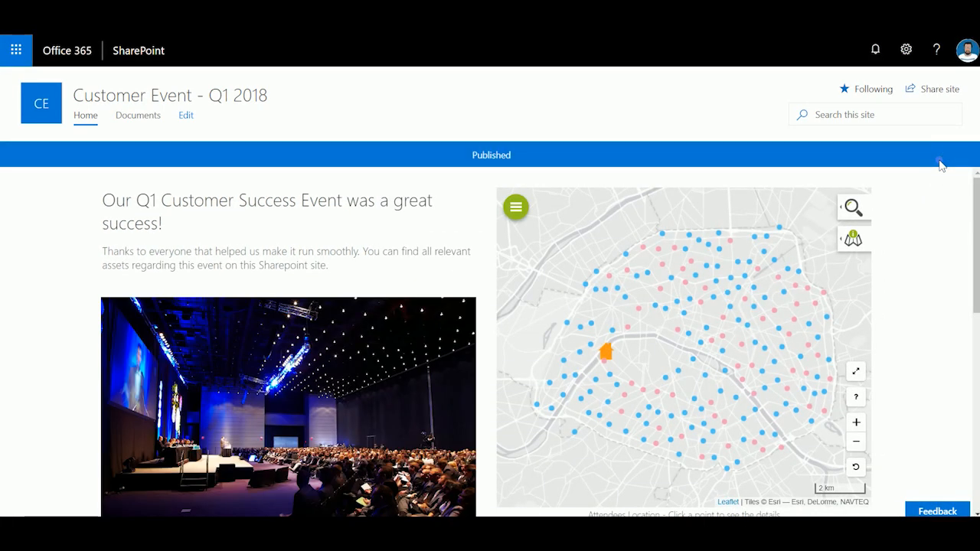
click(940, 154)
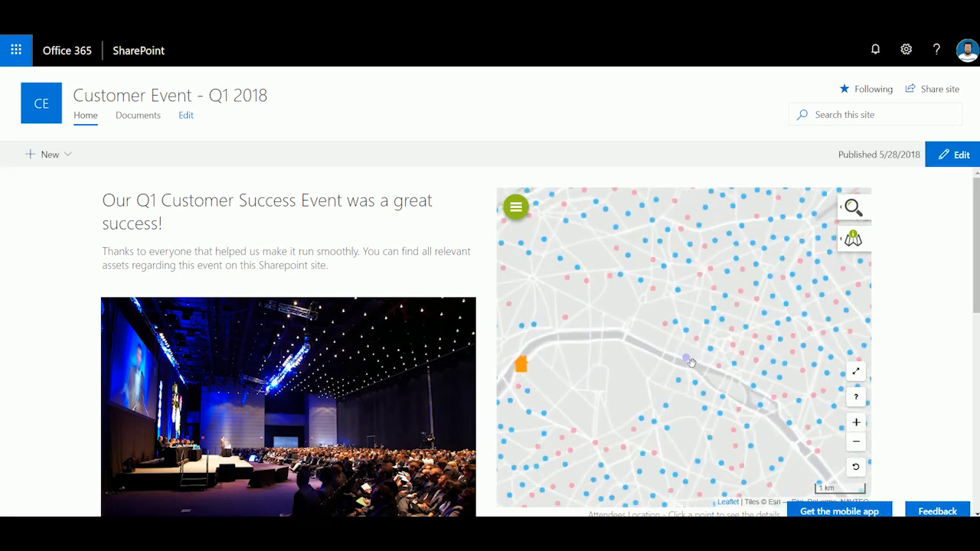
Step: Enable clustering on the Attendees layer and zoom into a central Paris cluster
click(856, 422)
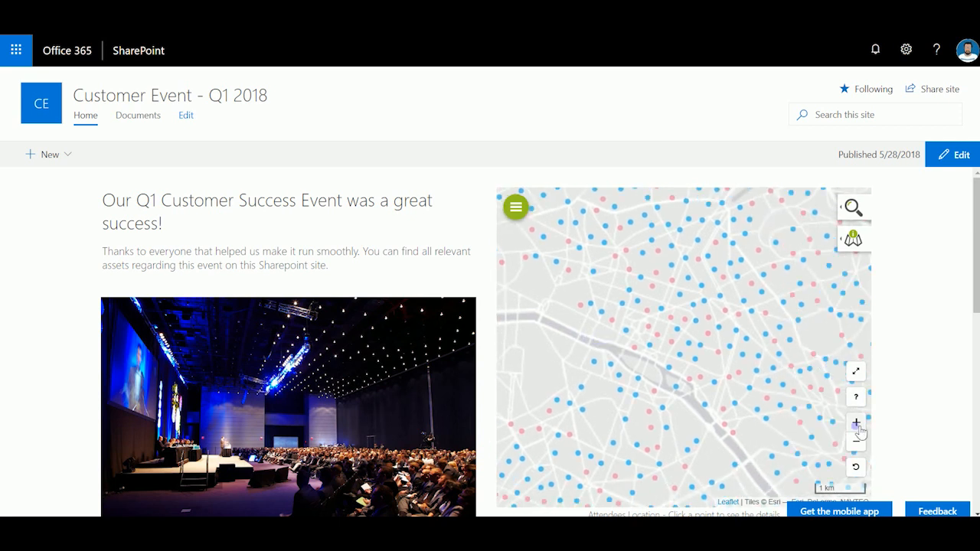
click(516, 207)
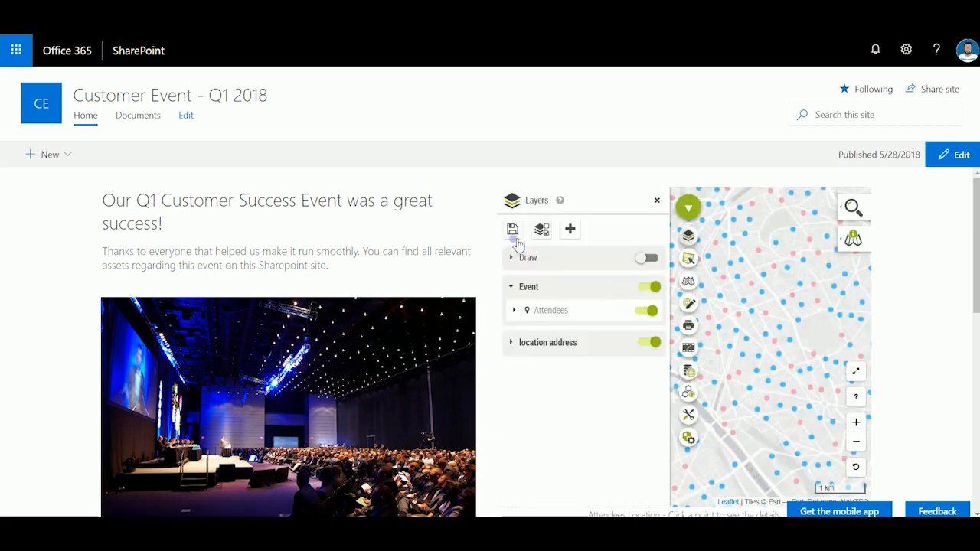
click(515, 310)
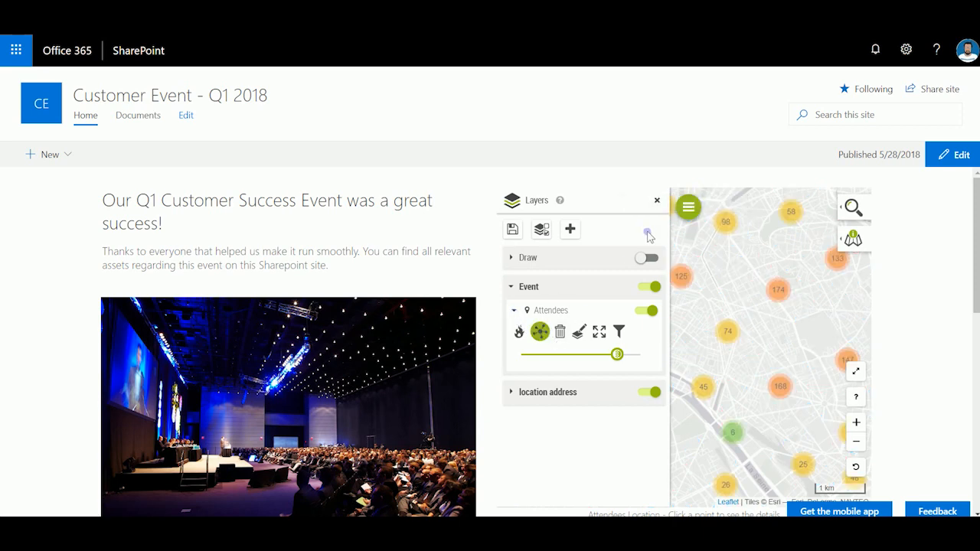
click(657, 199)
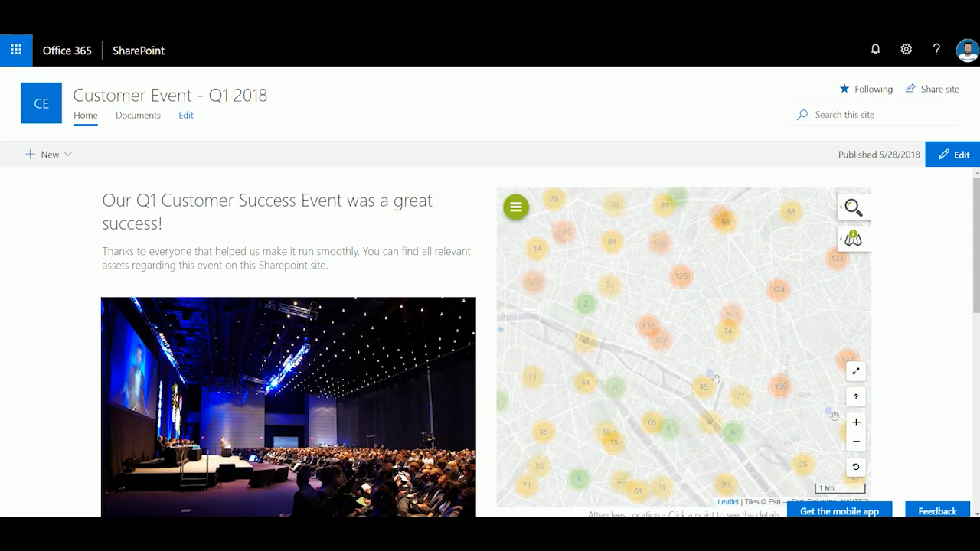
click(855, 423)
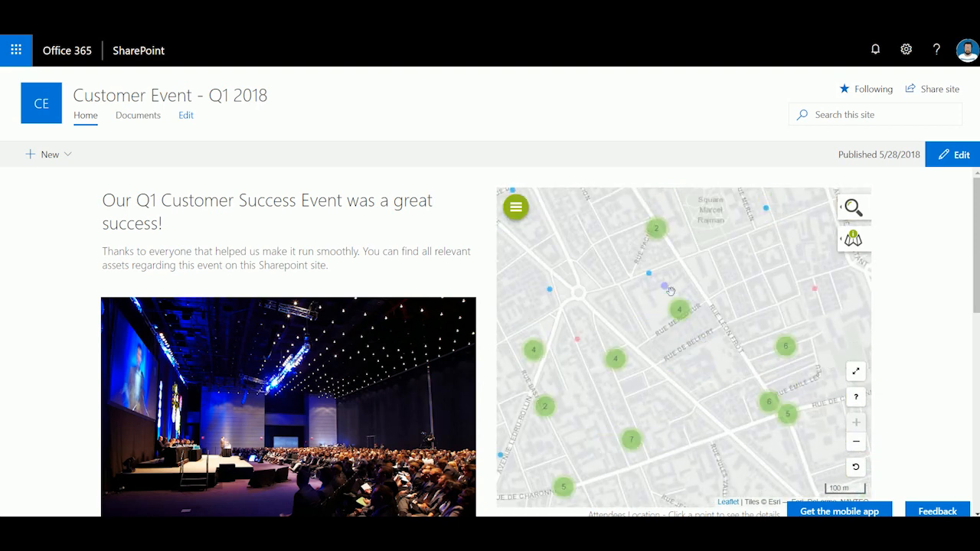
Step: Show Martin's attendee info card and follow See in Salesforce to his contact record
click(665, 288)
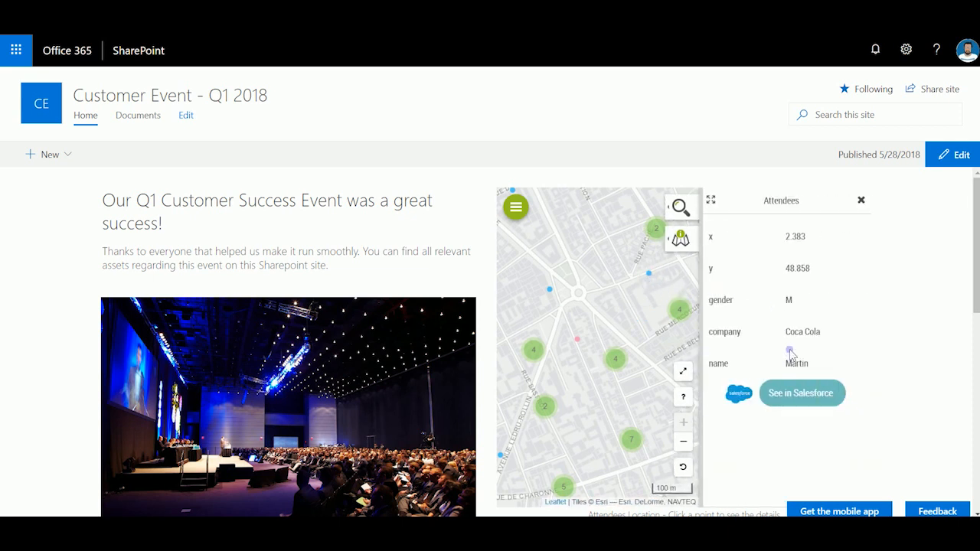
mouse_move(789, 305)
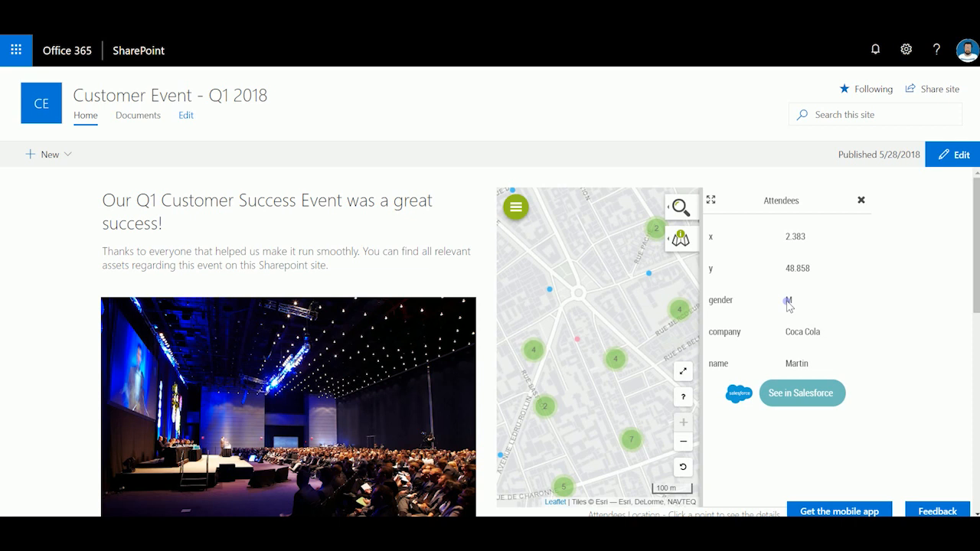
mouse_move(793, 360)
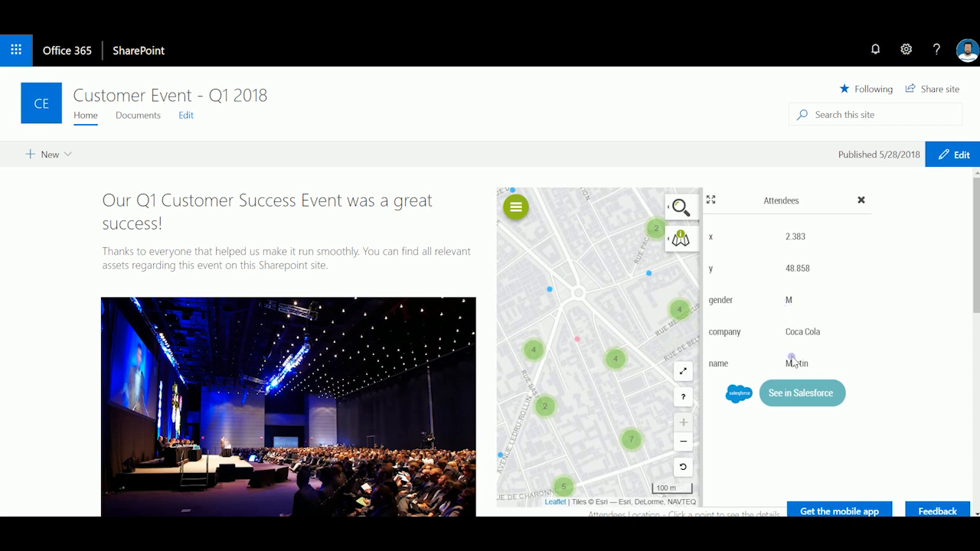
mouse_move(803, 394)
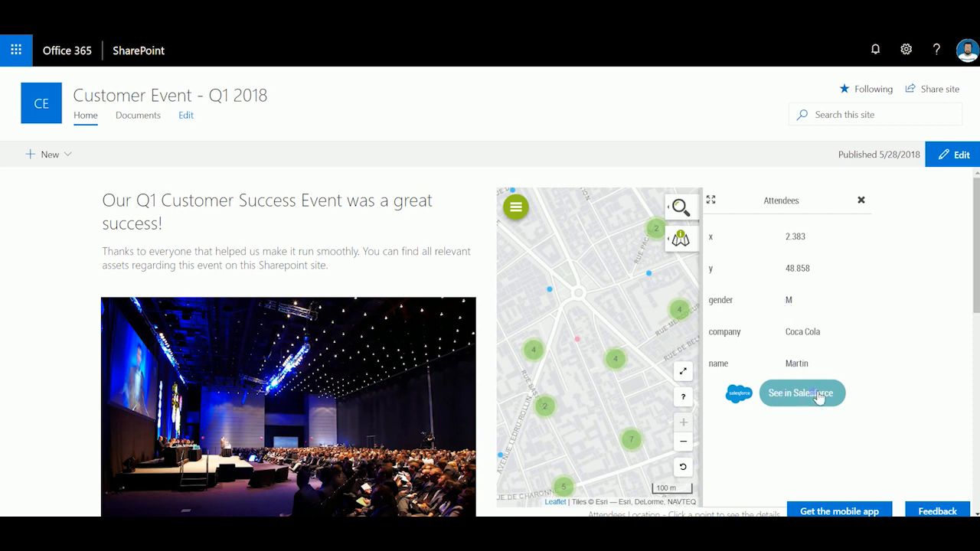
click(803, 392)
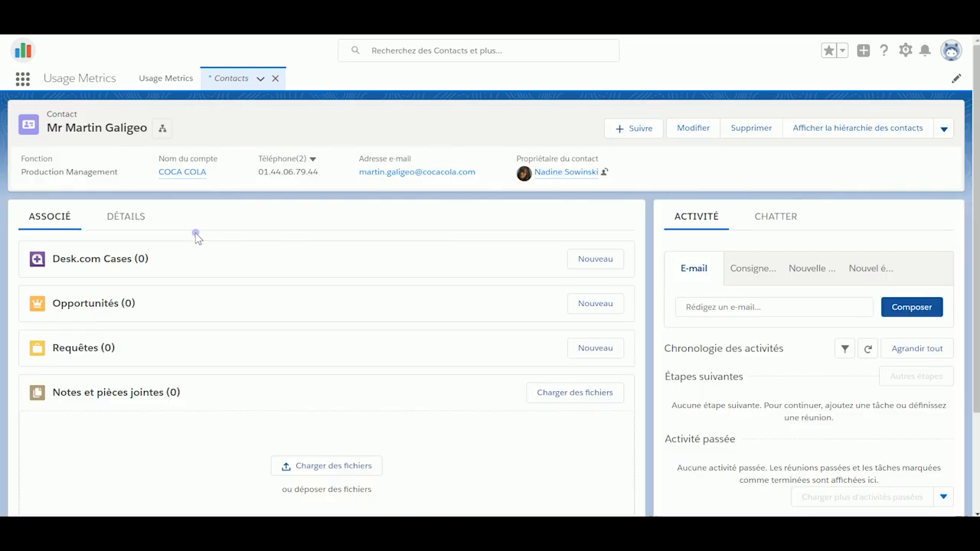